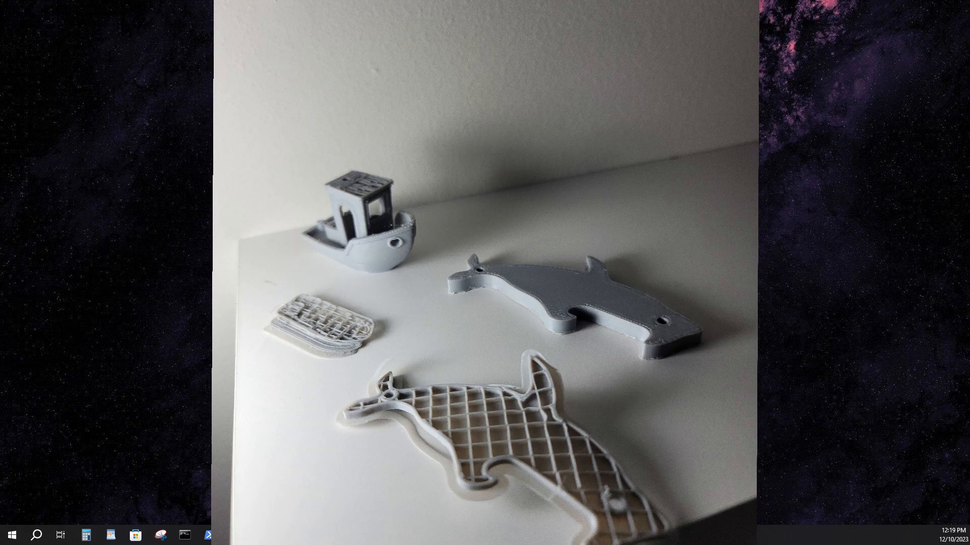
Close the photo of the printed boat and animal models, revealing the manual's wiring page
click(333, 535)
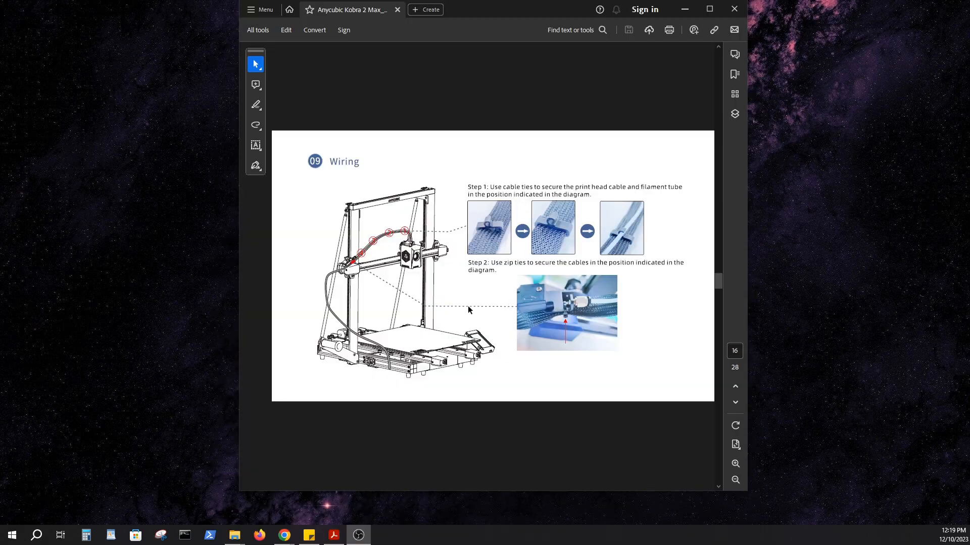
Maximize the manual window and bring up page 17, Check Before Use, on pulley adjustment
click(709, 9)
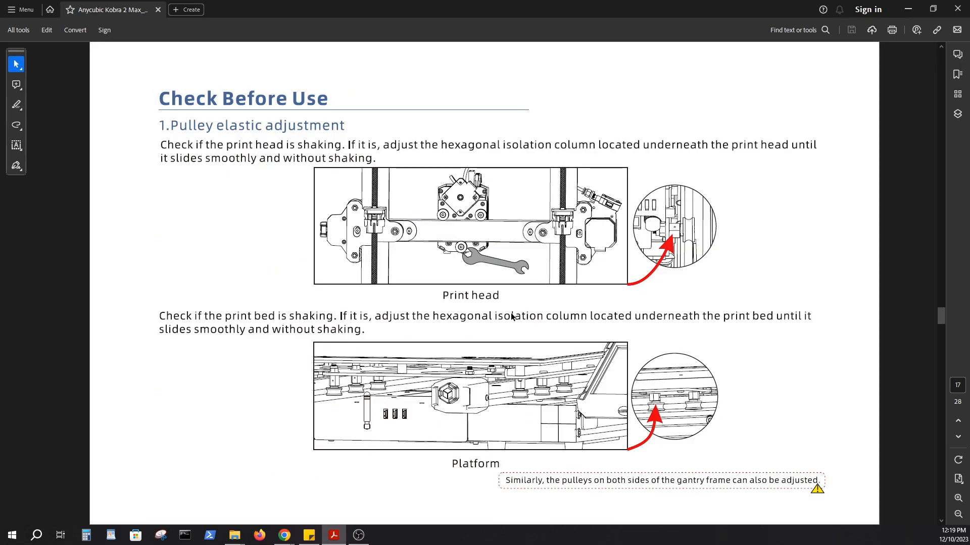
mouse_move(416, 288)
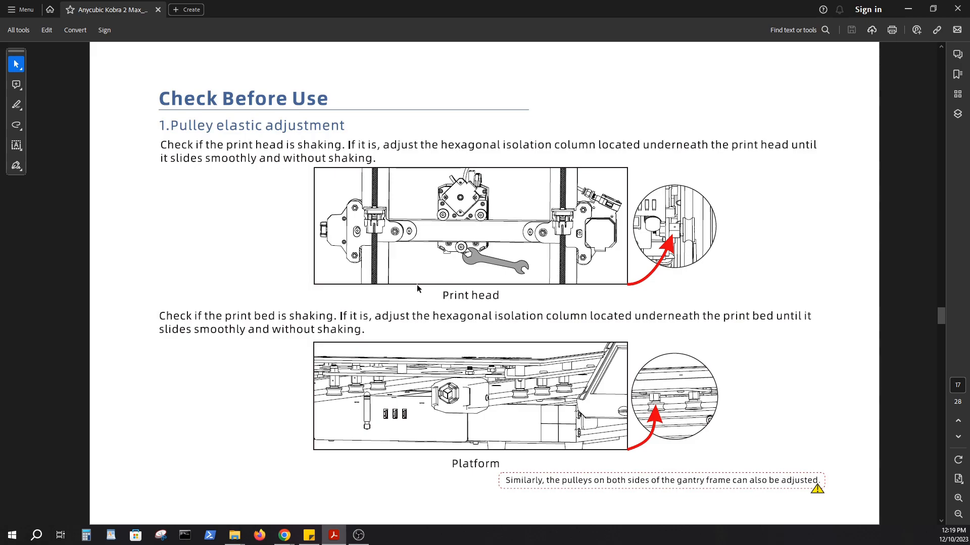
mouse_move(535, 333)
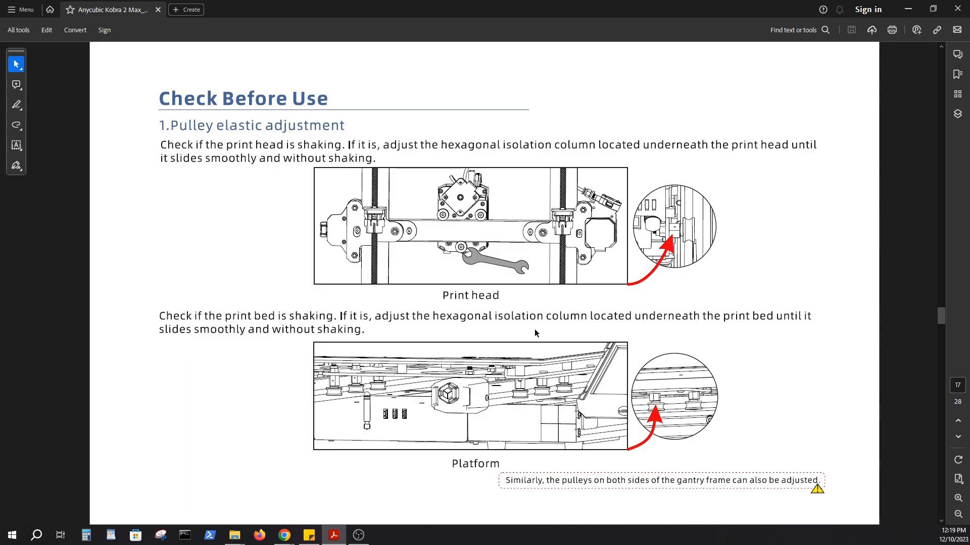
scroll(down, 3)
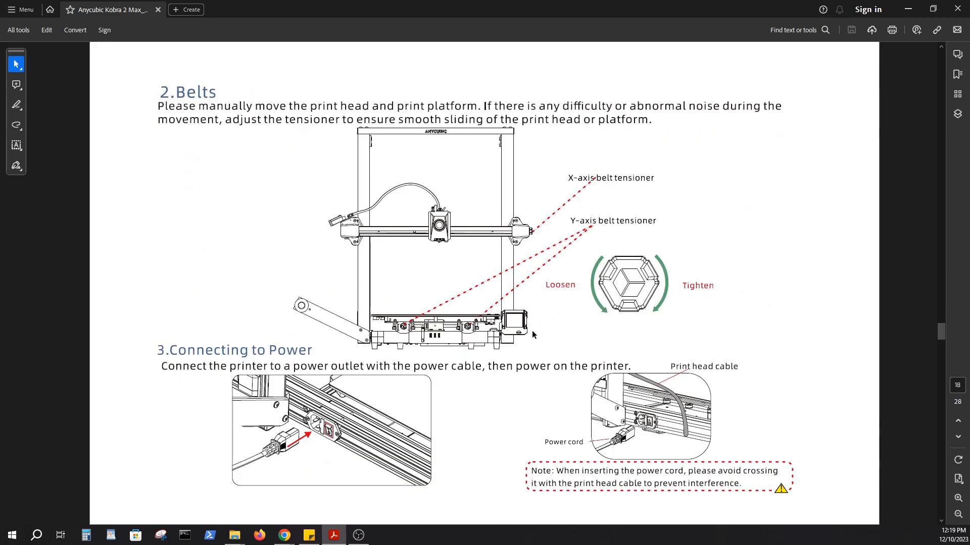
mouse_move(335, 256)
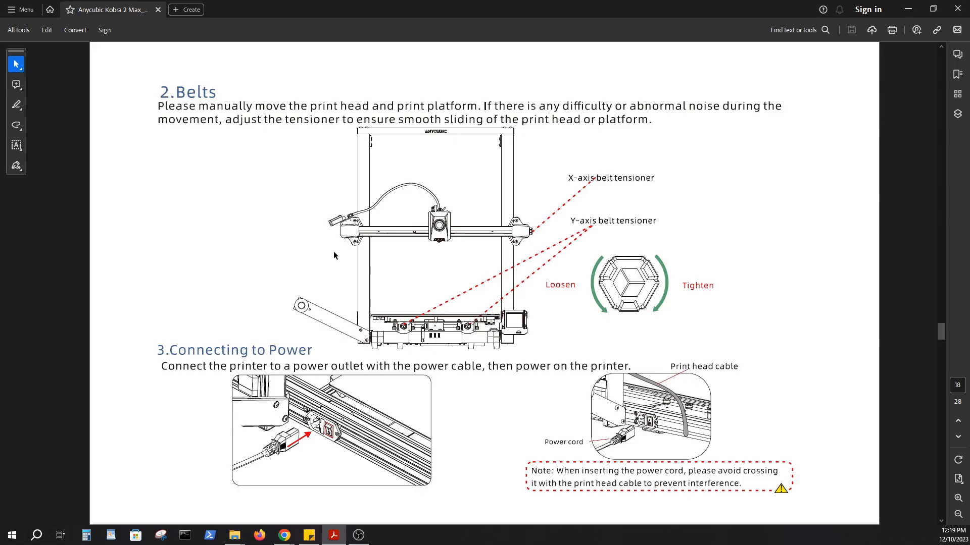
mouse_move(522, 221)
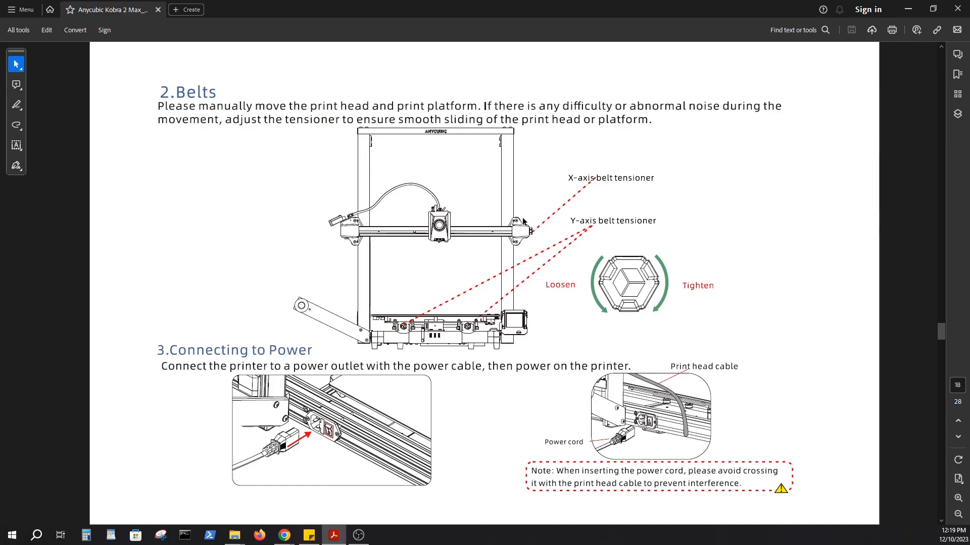
mouse_move(460, 316)
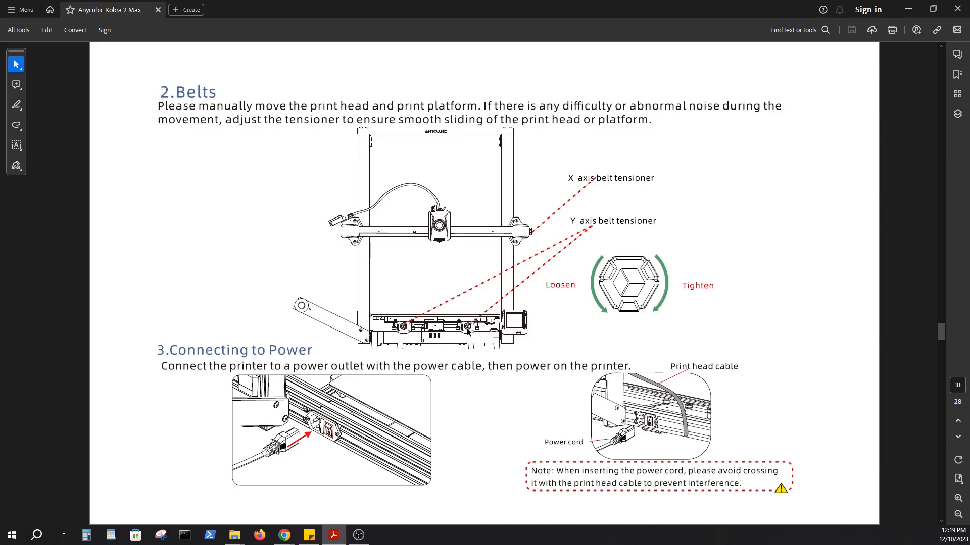
mouse_move(420, 224)
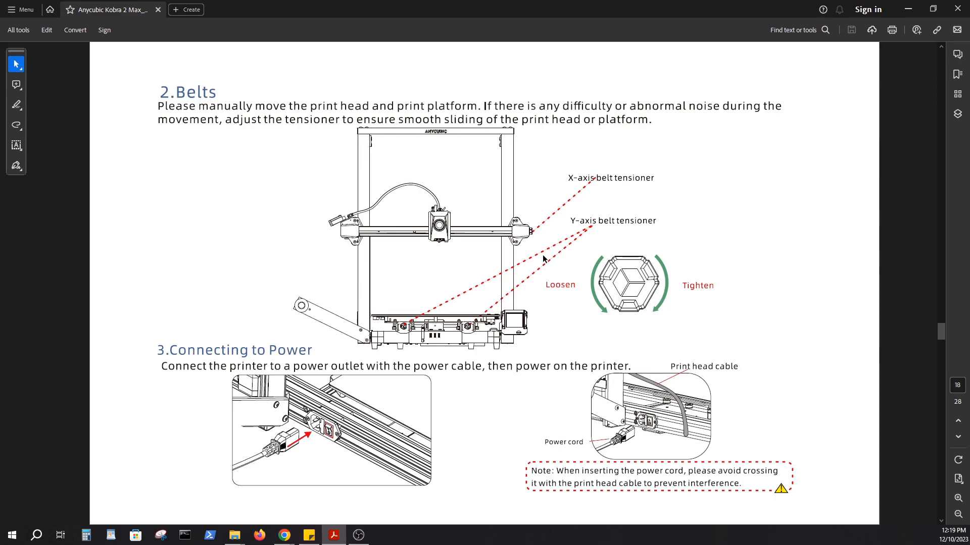
mouse_move(555, 273)
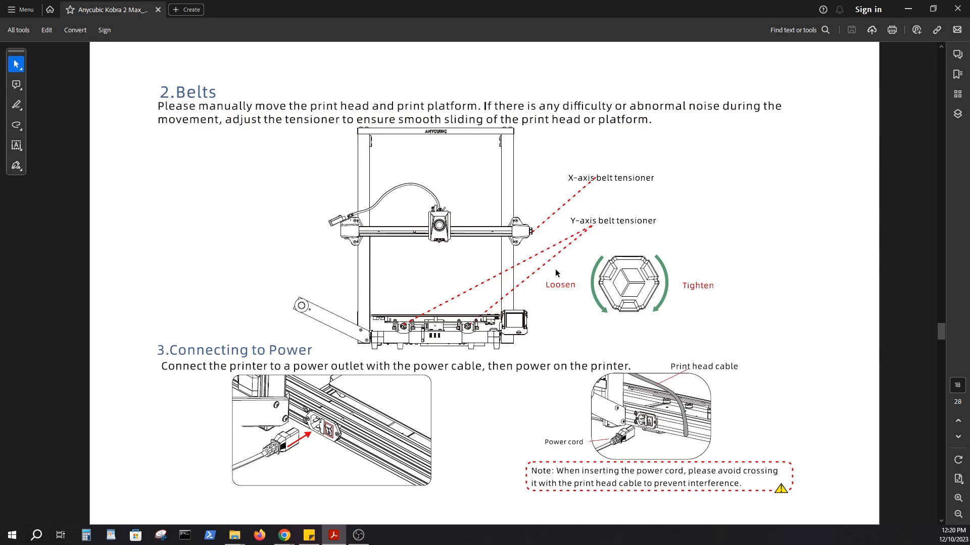
mouse_move(537, 266)
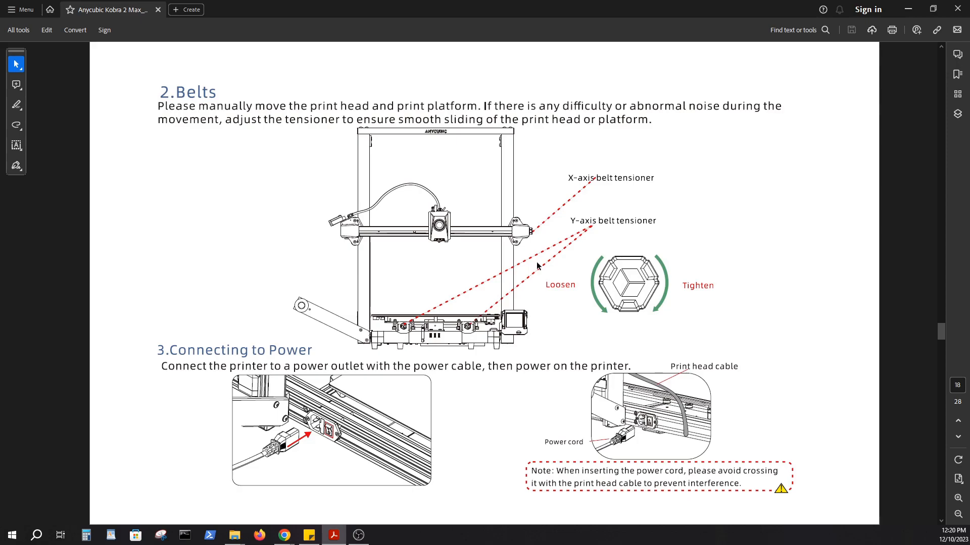
mouse_move(543, 256)
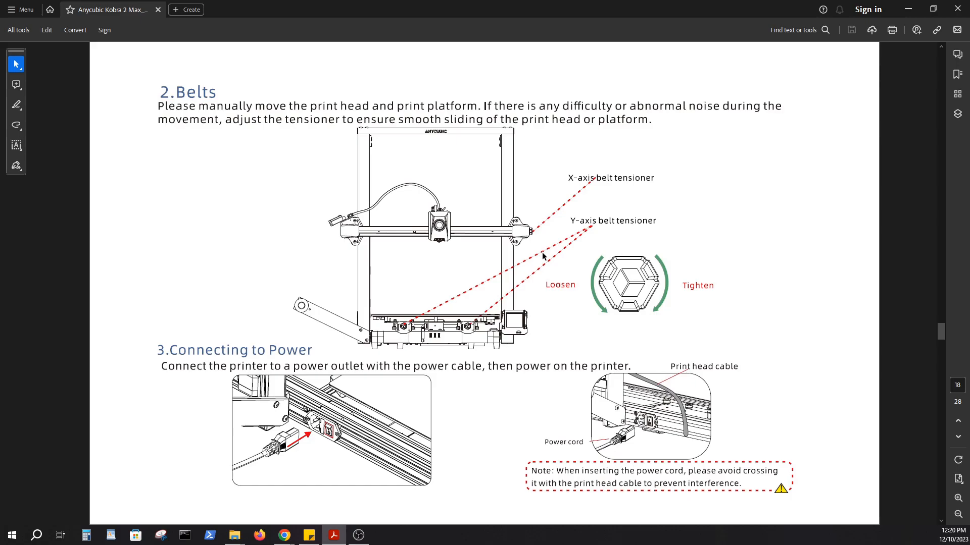
mouse_move(450, 207)
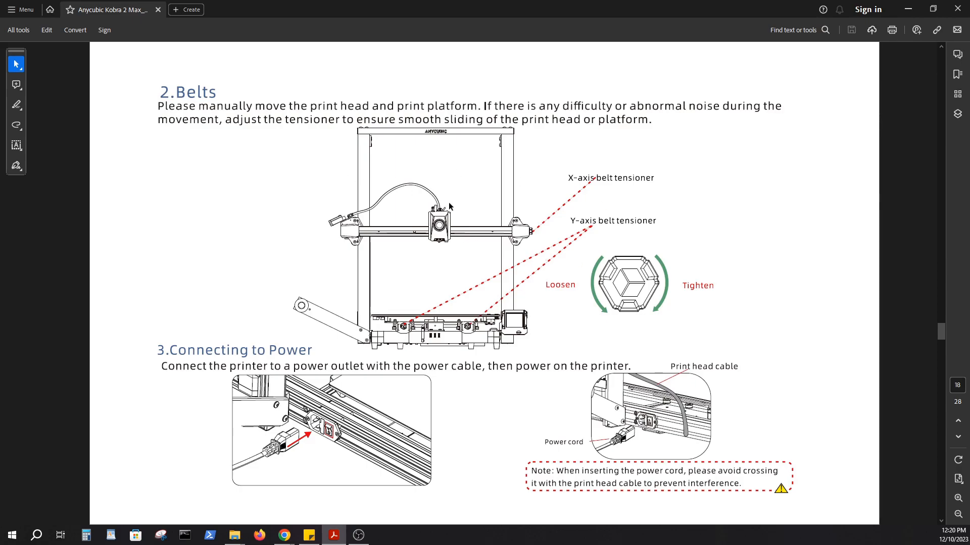
mouse_move(165, 92)
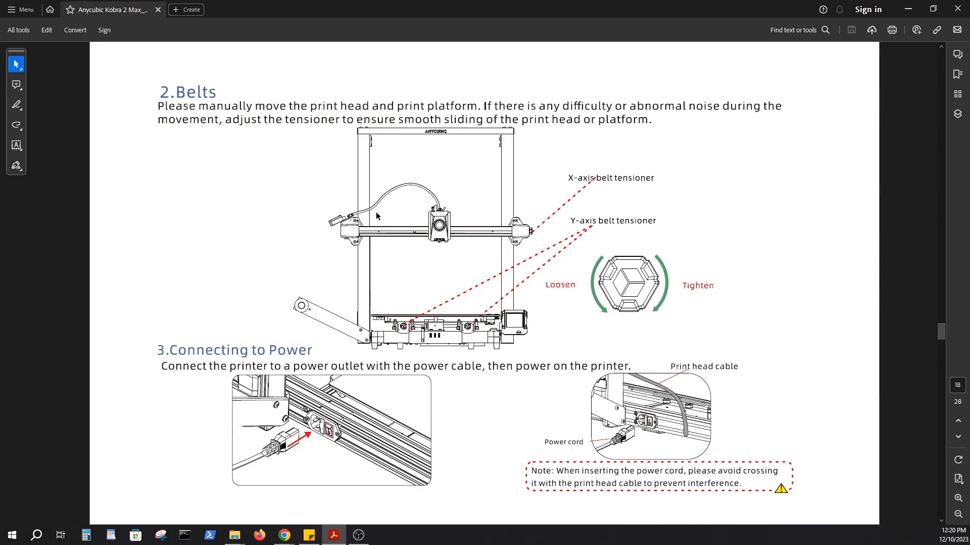
mouse_move(567, 229)
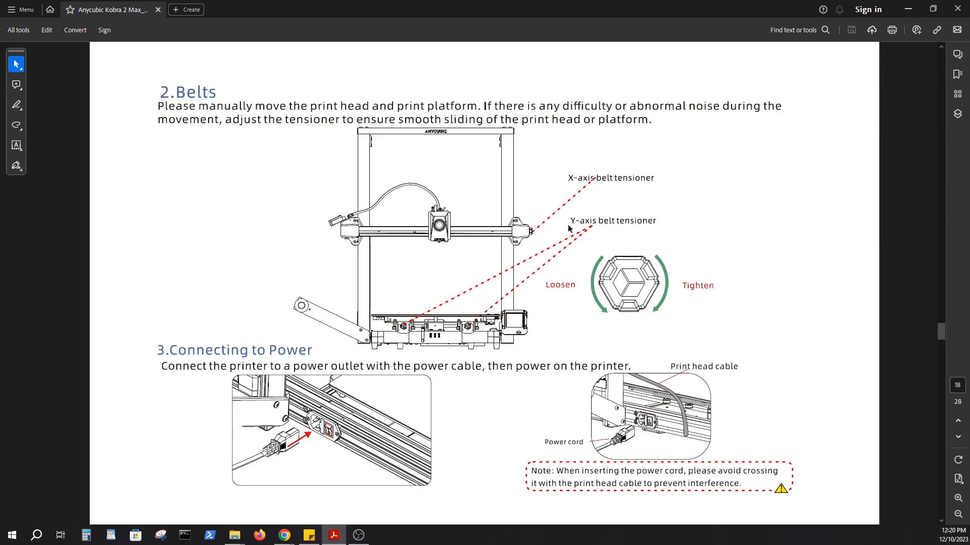
mouse_move(402, 326)
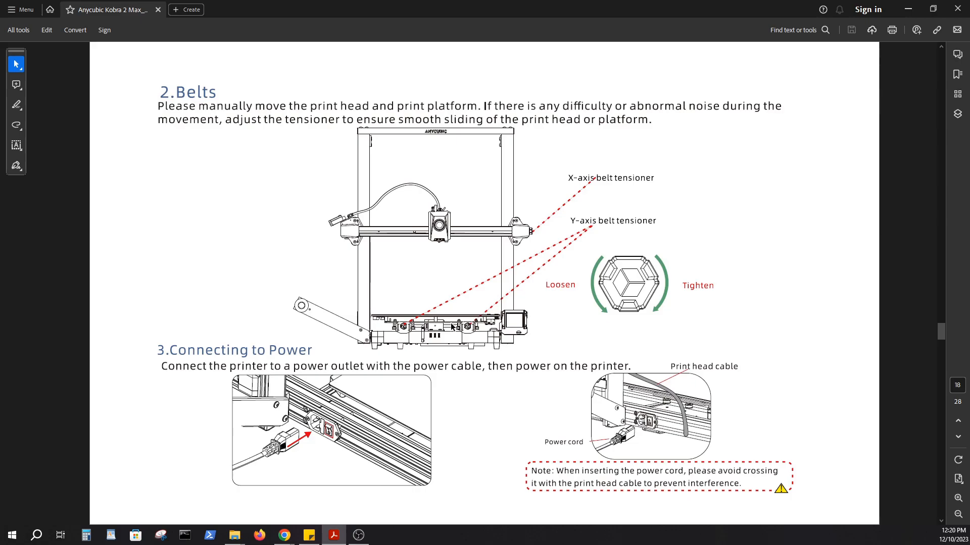
mouse_move(473, 358)
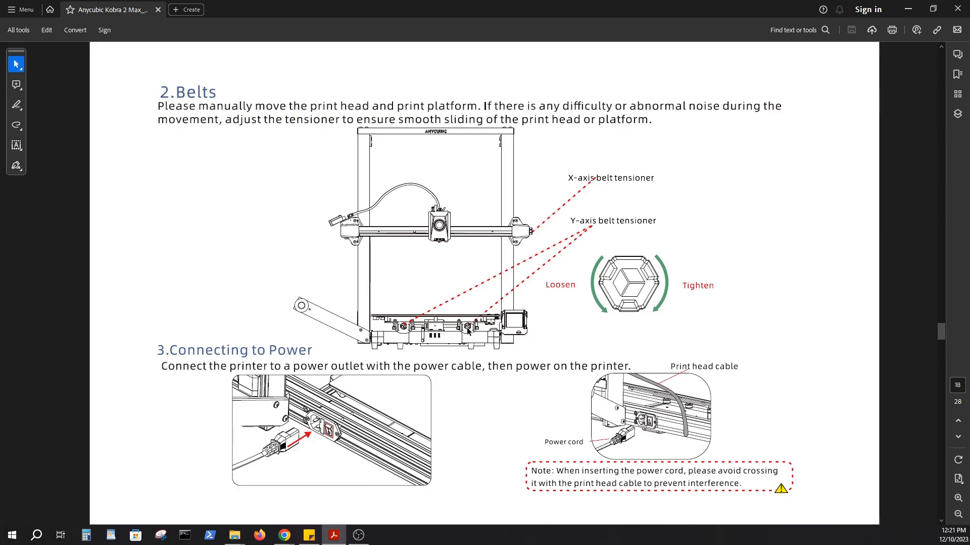
mouse_move(437, 233)
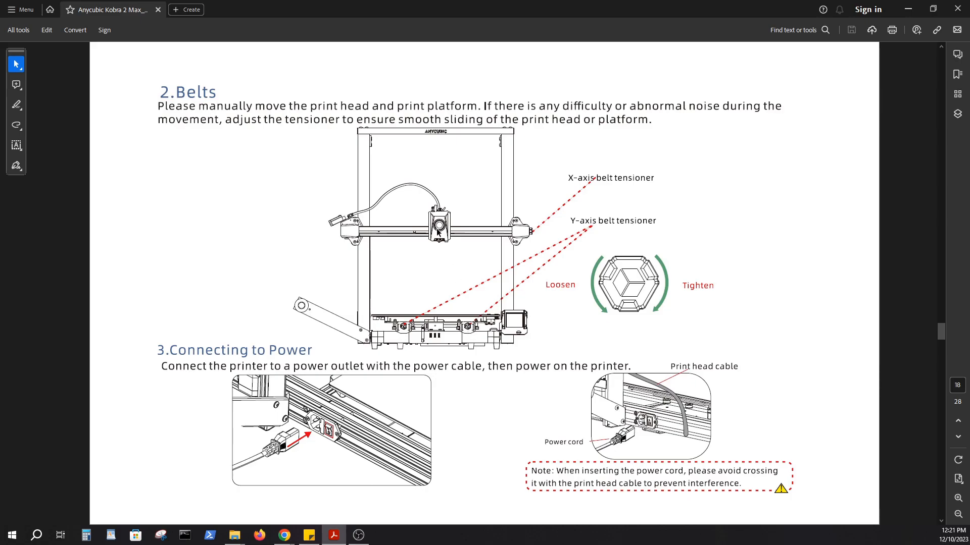
mouse_move(434, 235)
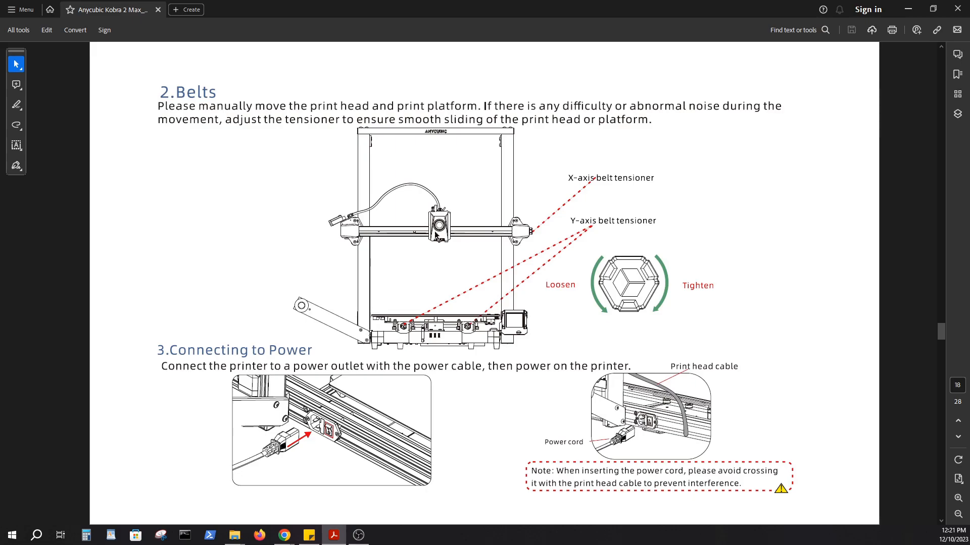
mouse_move(439, 206)
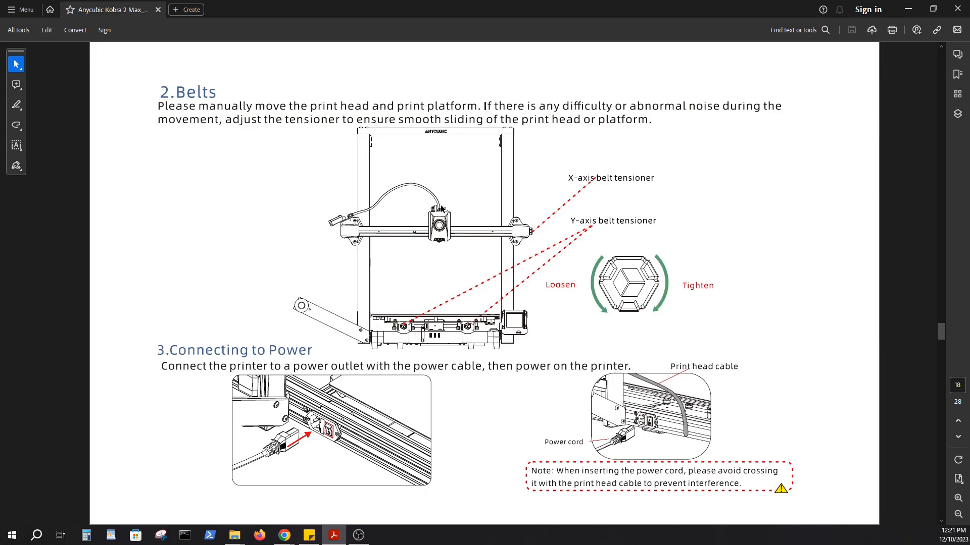
mouse_move(483, 283)
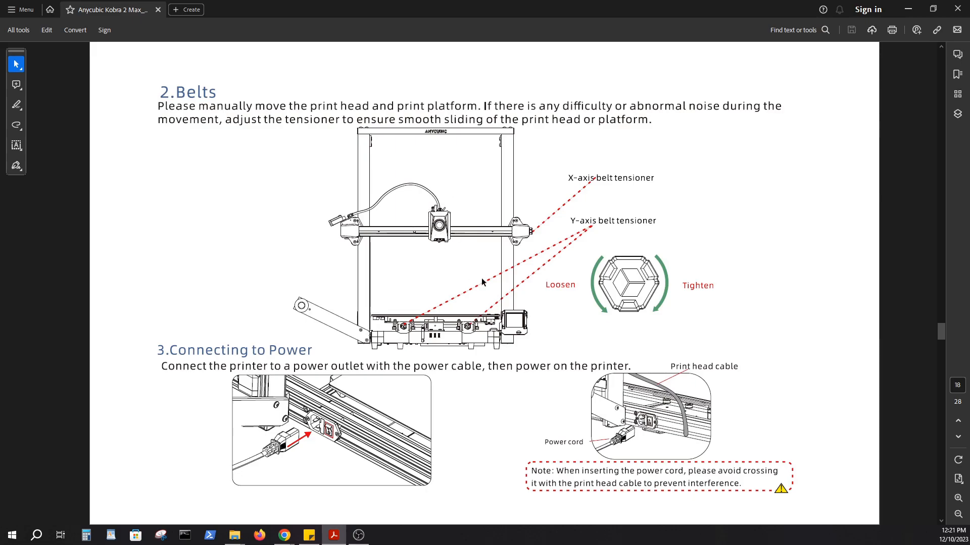
mouse_move(480, 318)
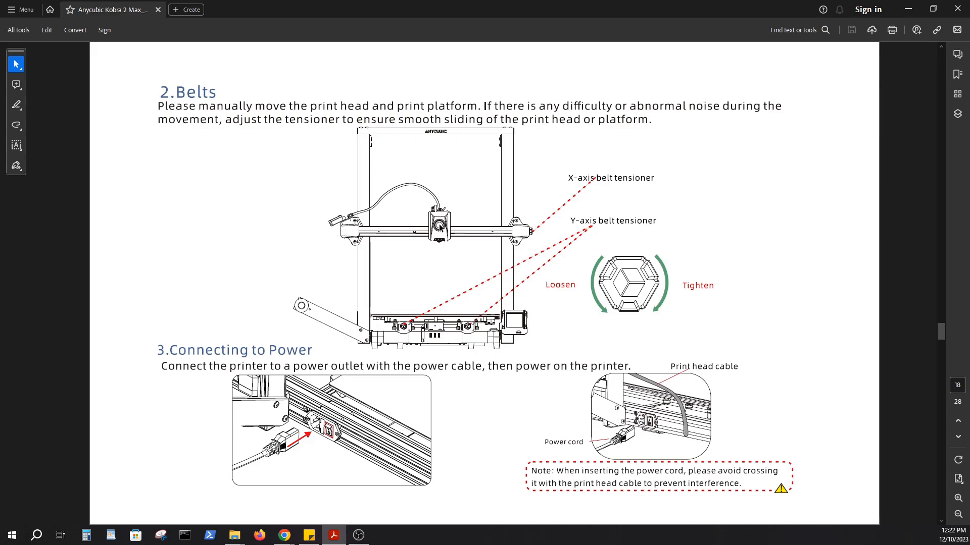
mouse_move(467, 317)
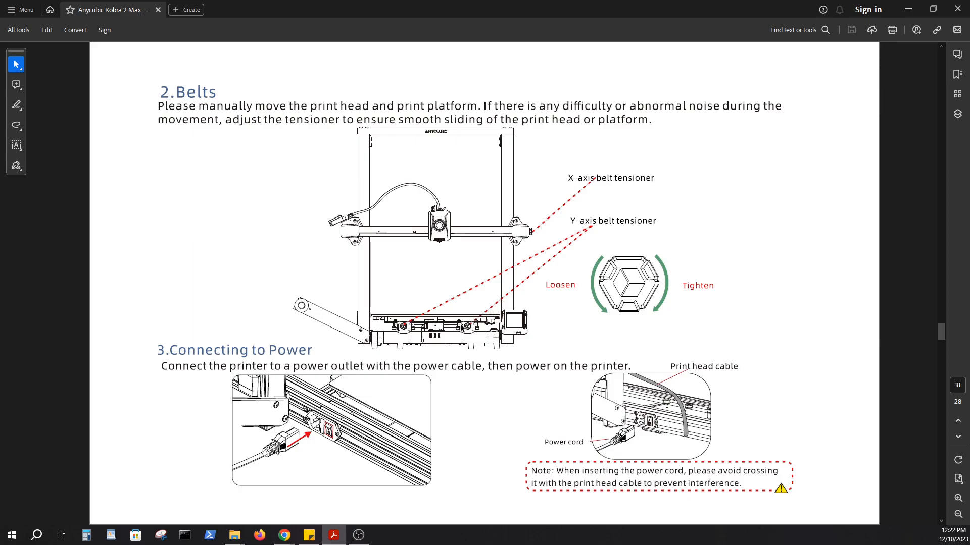
mouse_move(444, 320)
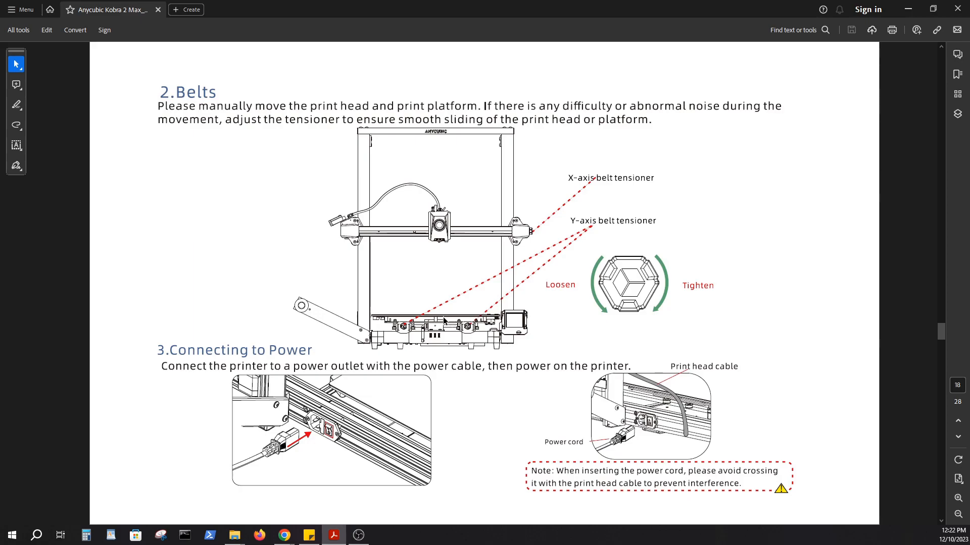
mouse_move(533, 250)
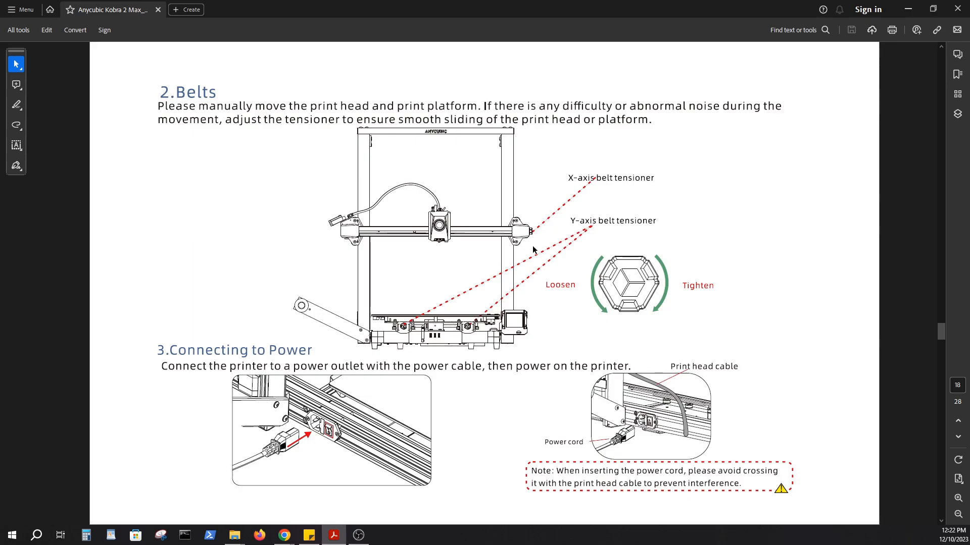
mouse_move(558, 250)
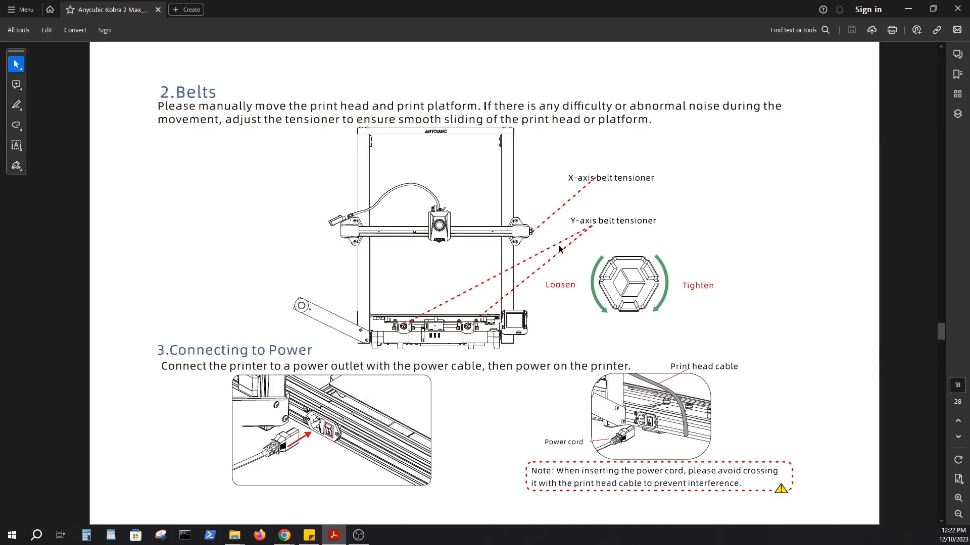
mouse_move(427, 296)
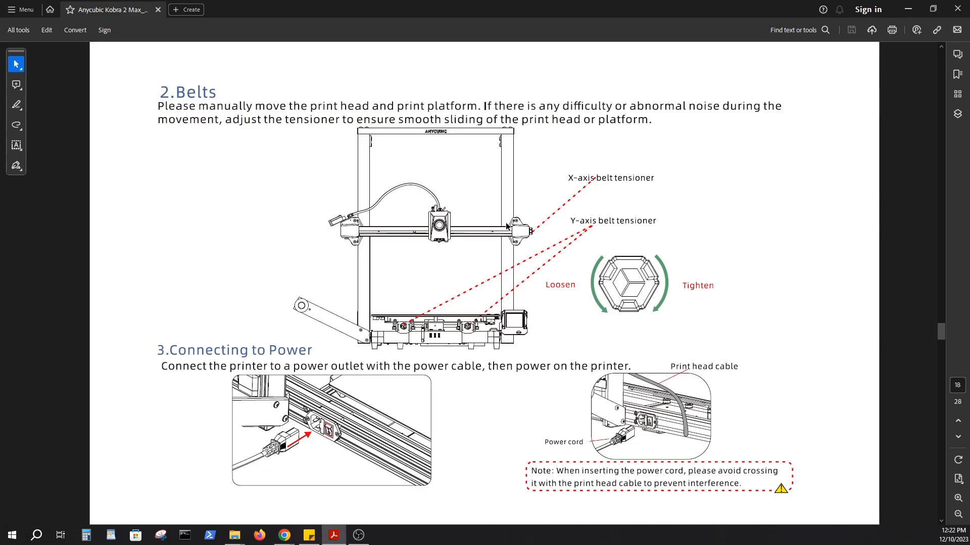
mouse_move(577, 181)
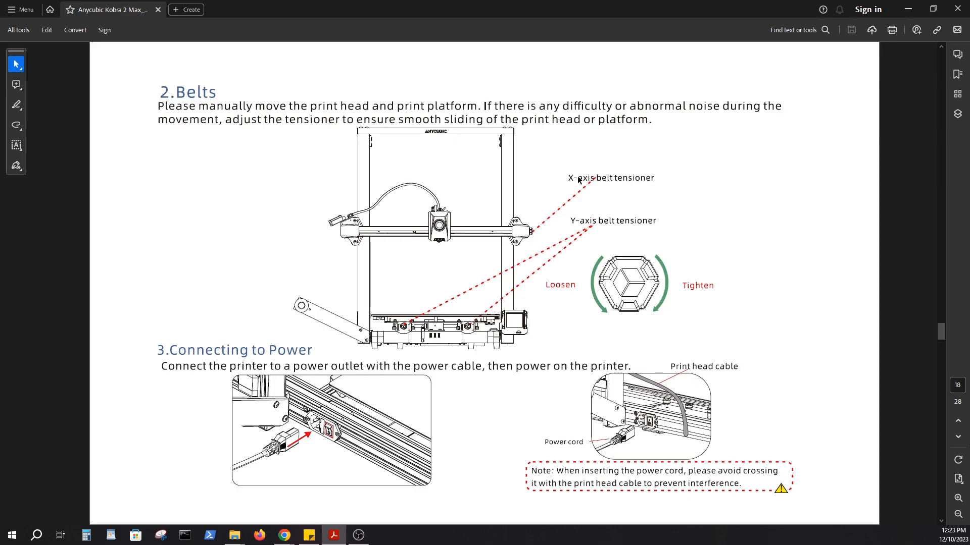
mouse_move(489, 193)
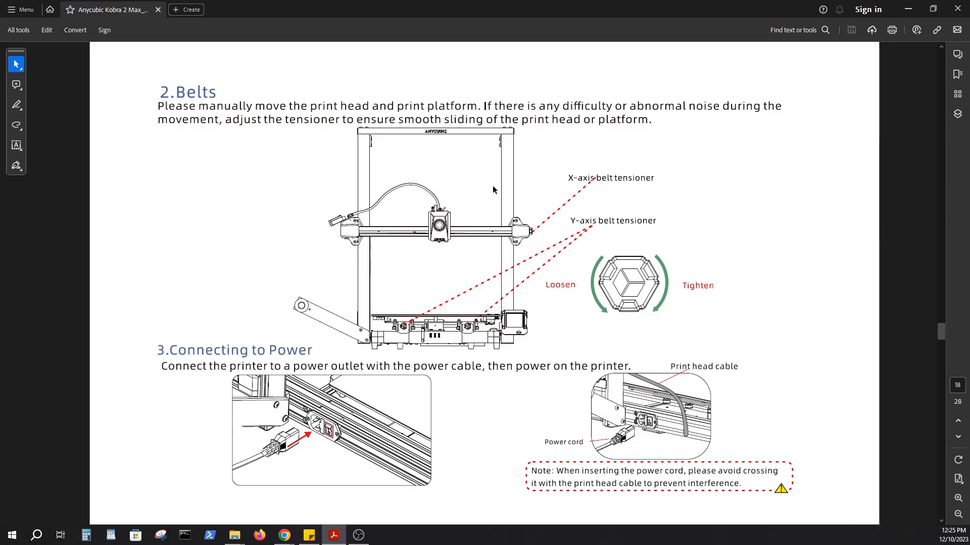
mouse_move(412, 327)
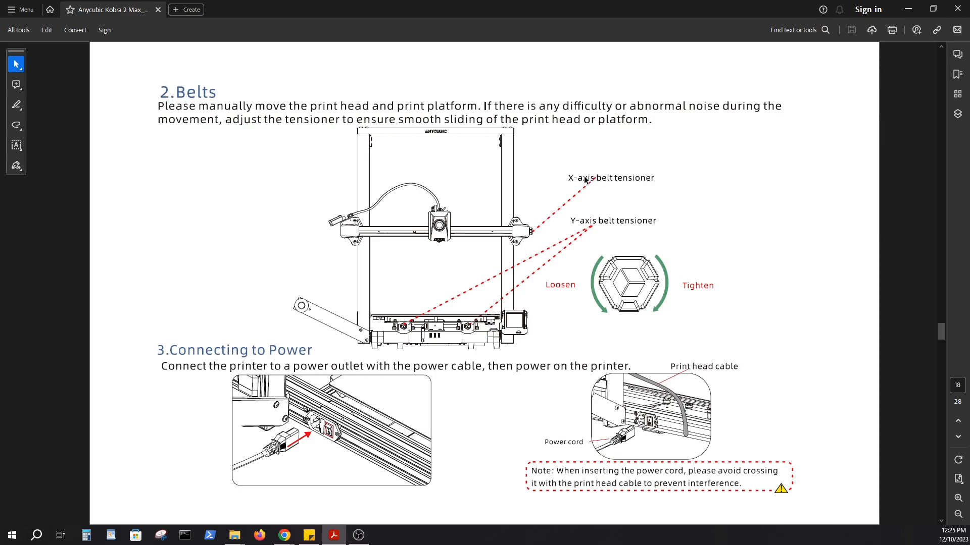
mouse_move(575, 187)
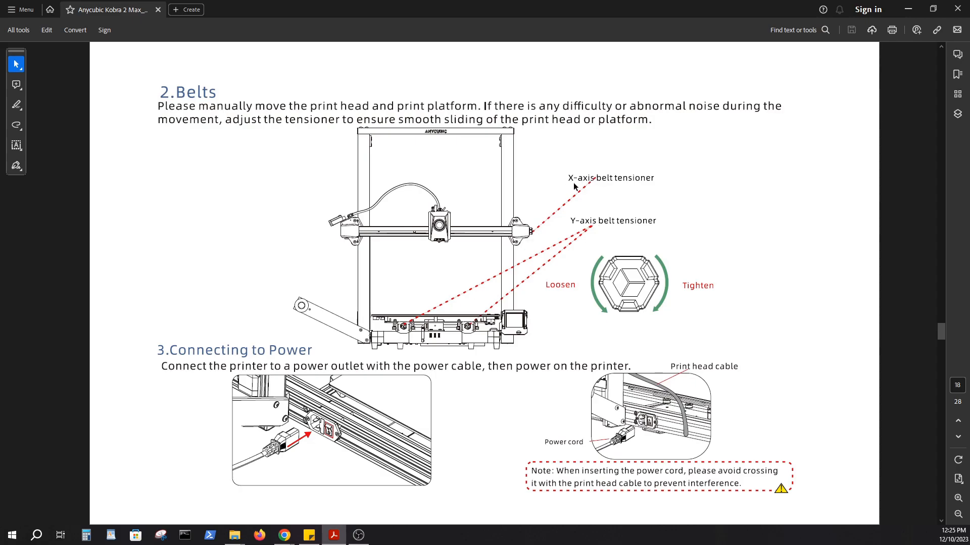